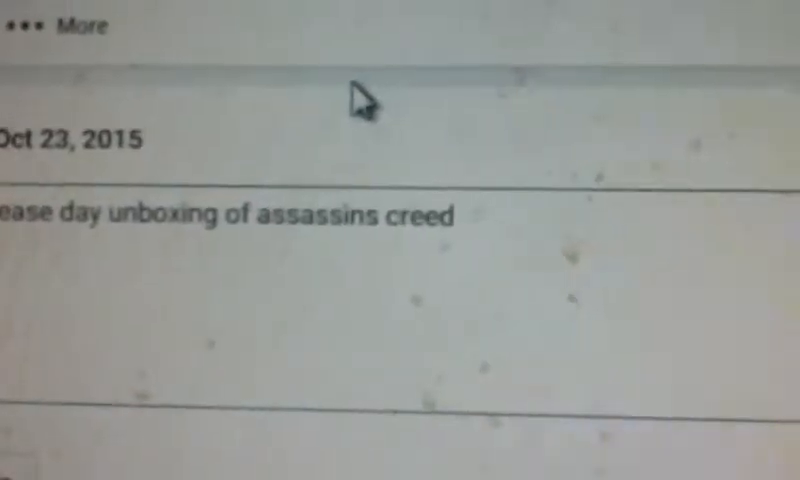
{"action": "type", "text": "syn"}
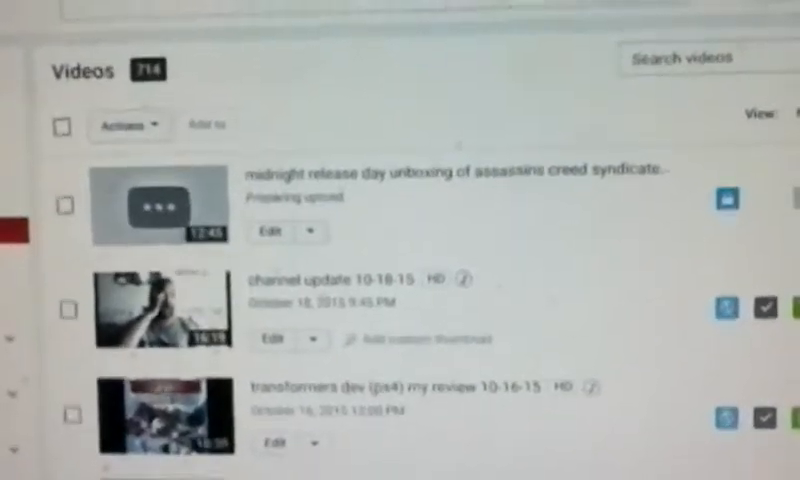
{"action": "scroll", "scroll_direction": "down", "scroll_amount": 3}
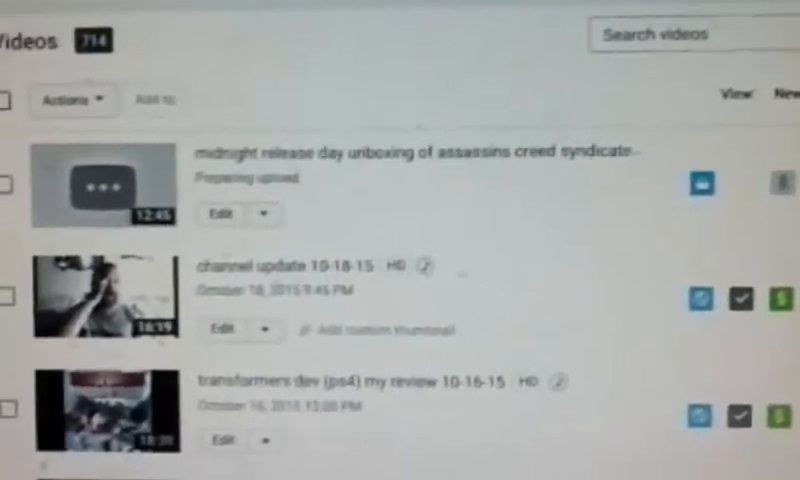
{"action": "scroll", "scroll_direction": "down", "scroll_amount": 3}
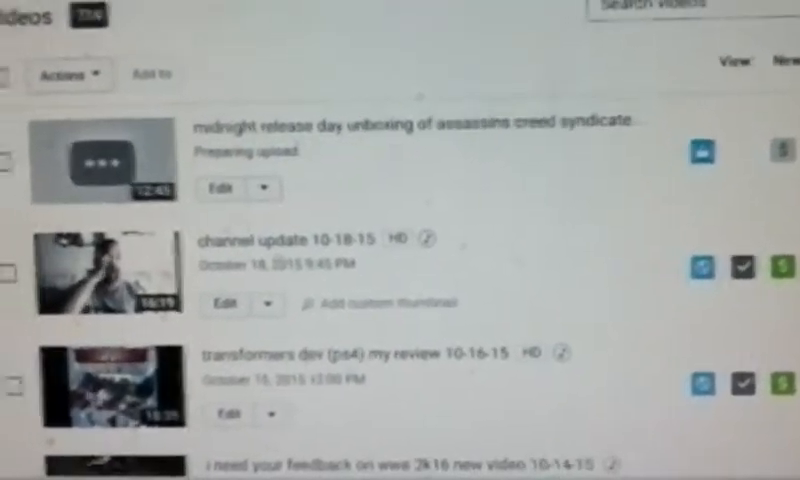